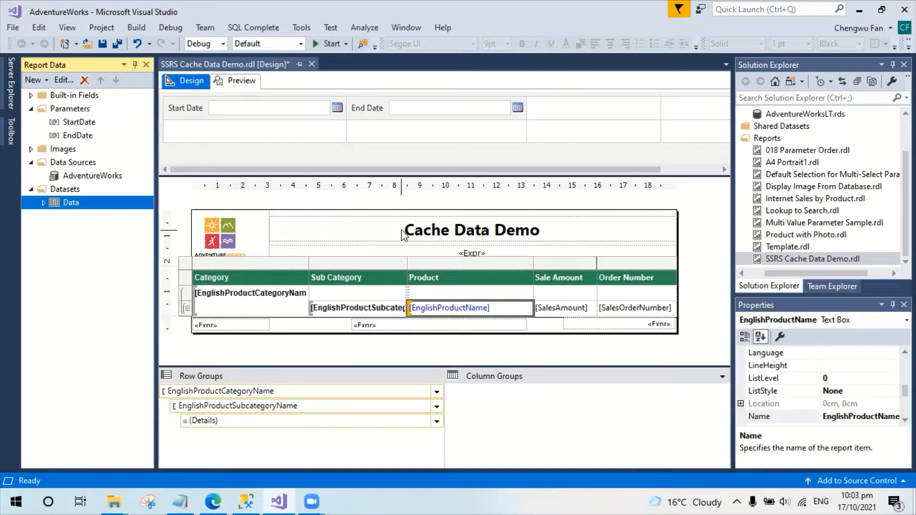
mouse_move(392, 233)
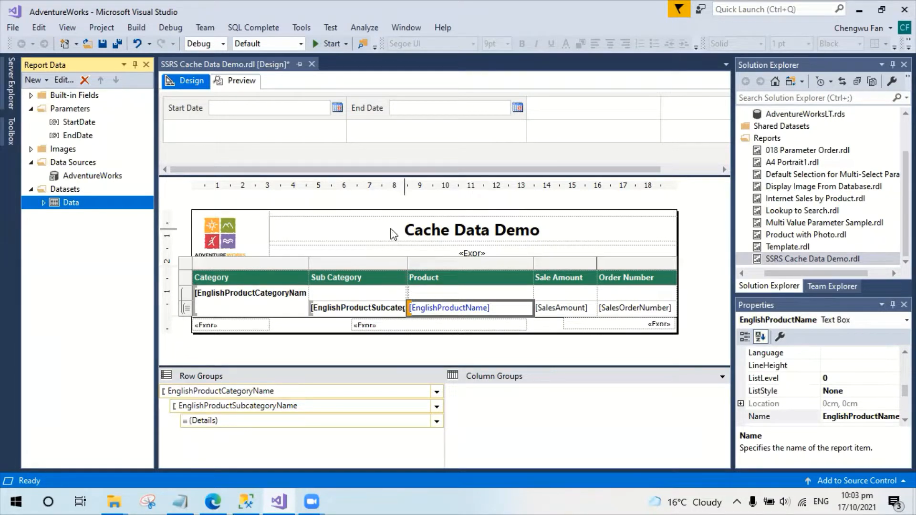
mouse_move(119, 181)
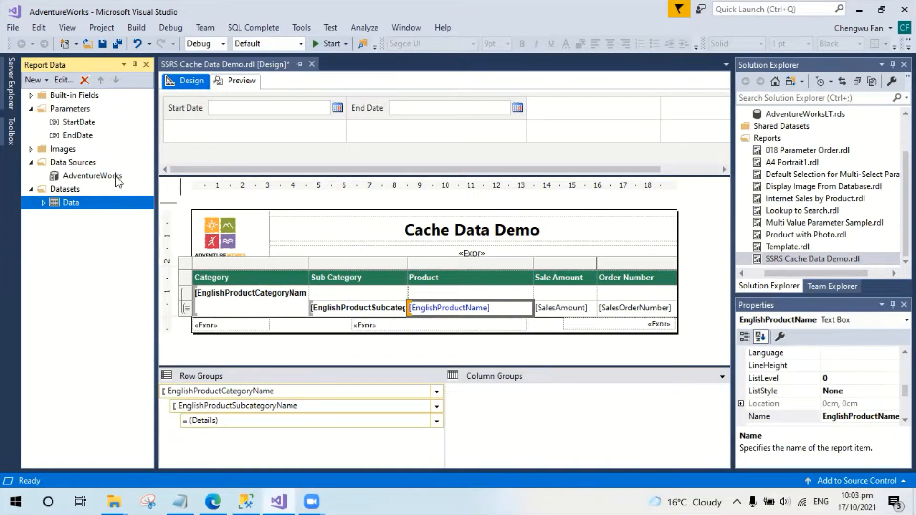
Step: Check the AdventureWorks data source and the Data dataset's properties, confirming it uses rp_InternetSales_by_product
left_click(91, 176)
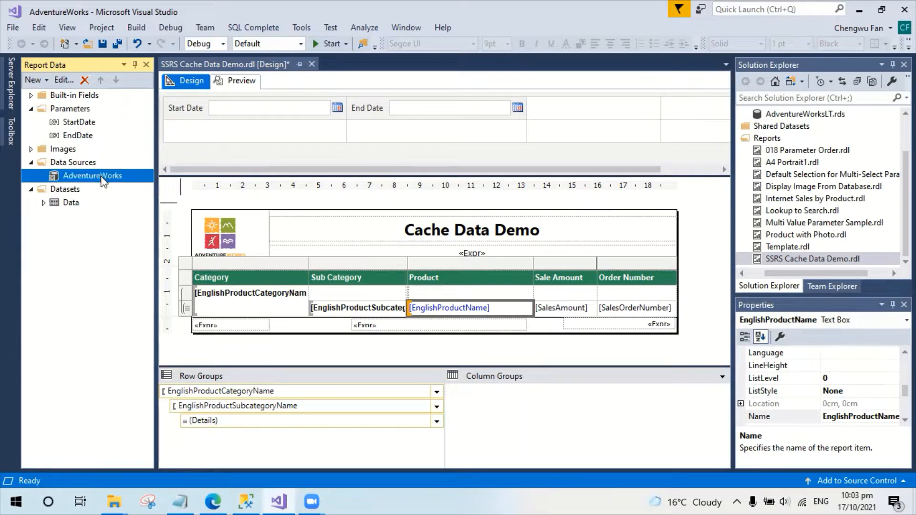
mouse_move(70, 204)
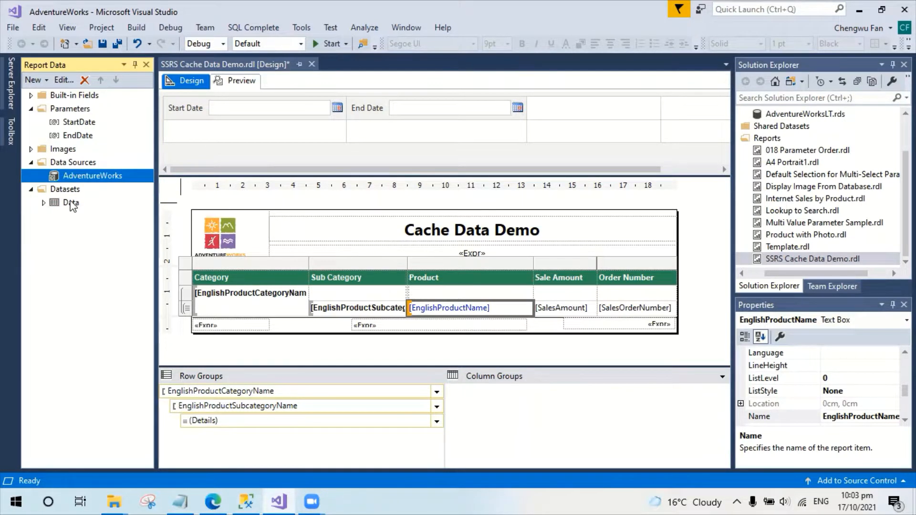
double_click(70, 202)
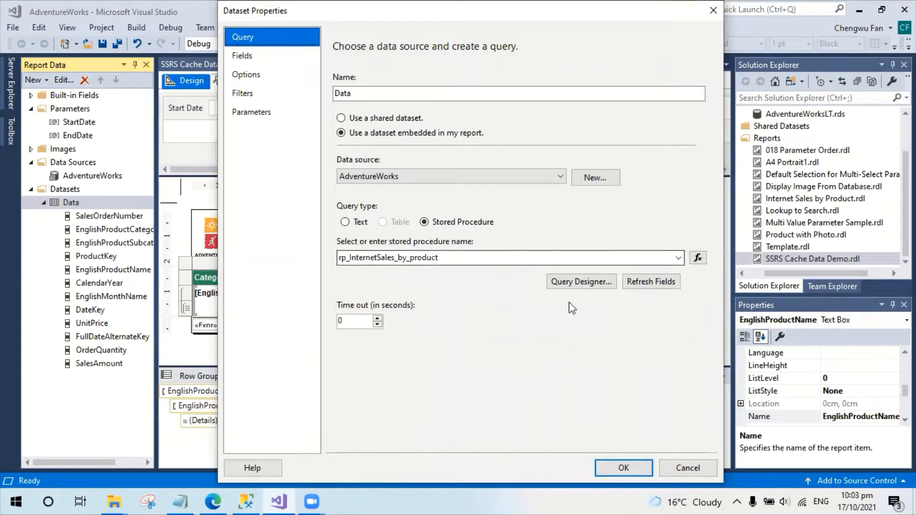
left_click(623, 467)
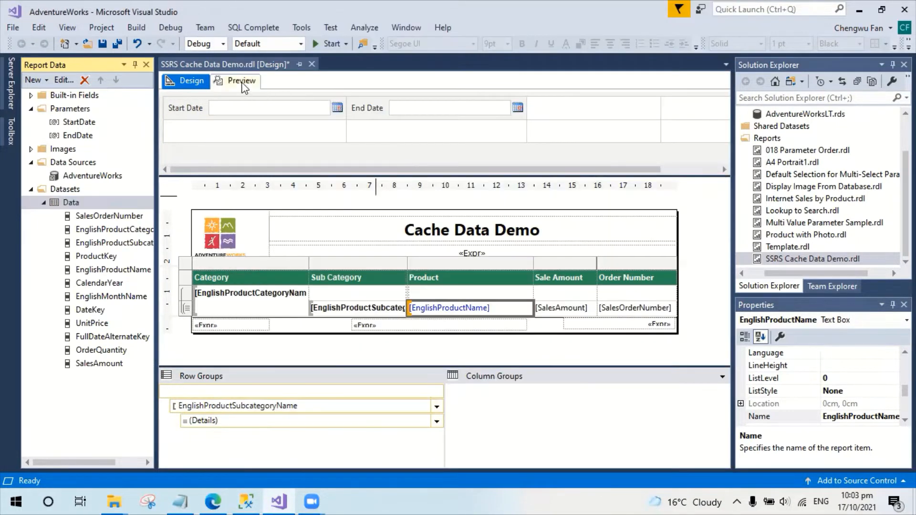
Step: Switch the Cache Data Demo report from layout to its rendered preview
left_click(240, 80)
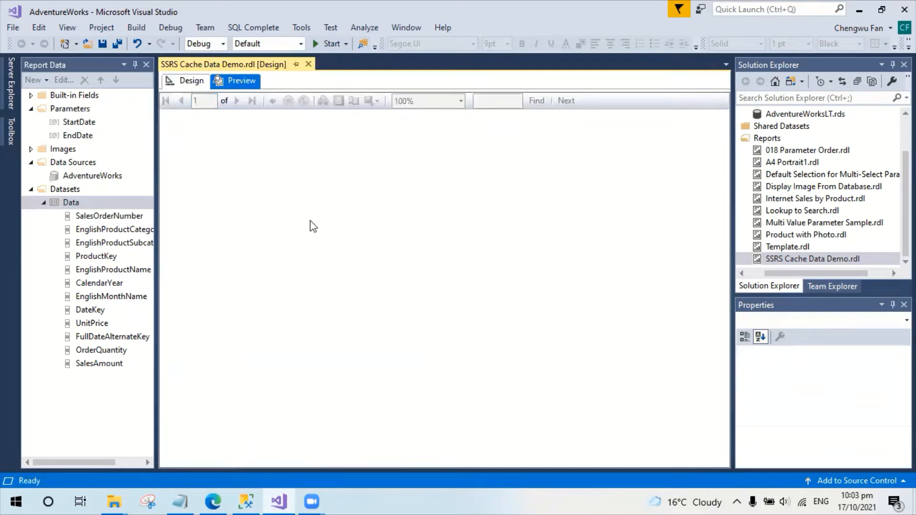
left_click(239, 80)
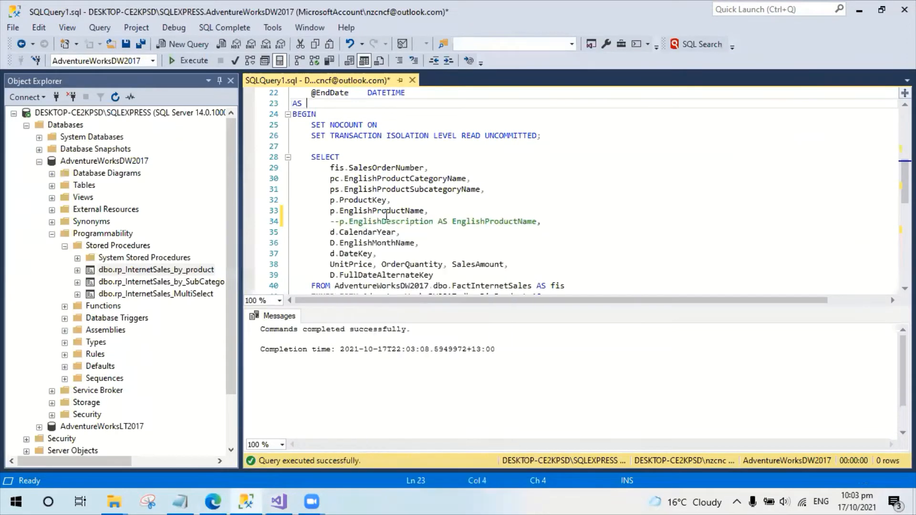
Step: Run the procedure's test EXEC for 2011, returning 2,216 internet-sales rows like Mountain-100 Black, 44
scroll("up", 3)
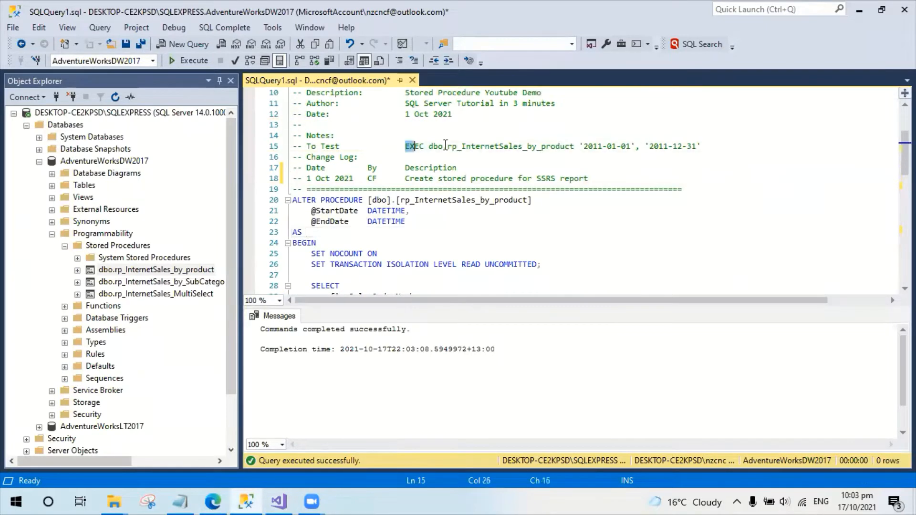
left_click(194, 60)
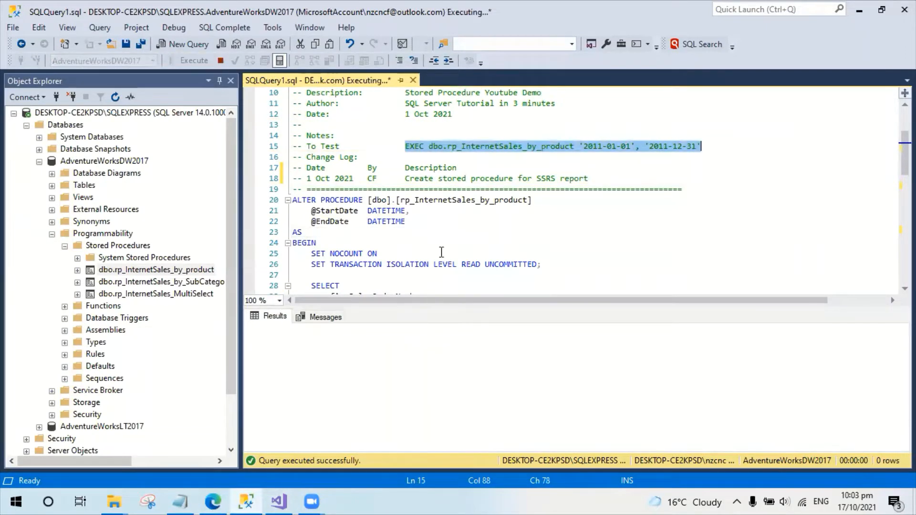
left_click(193, 61)
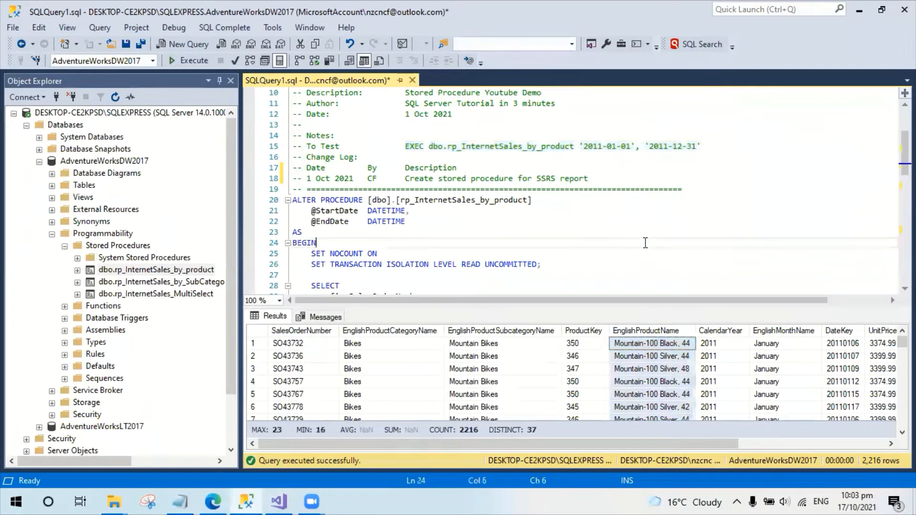
scroll("down", 3)
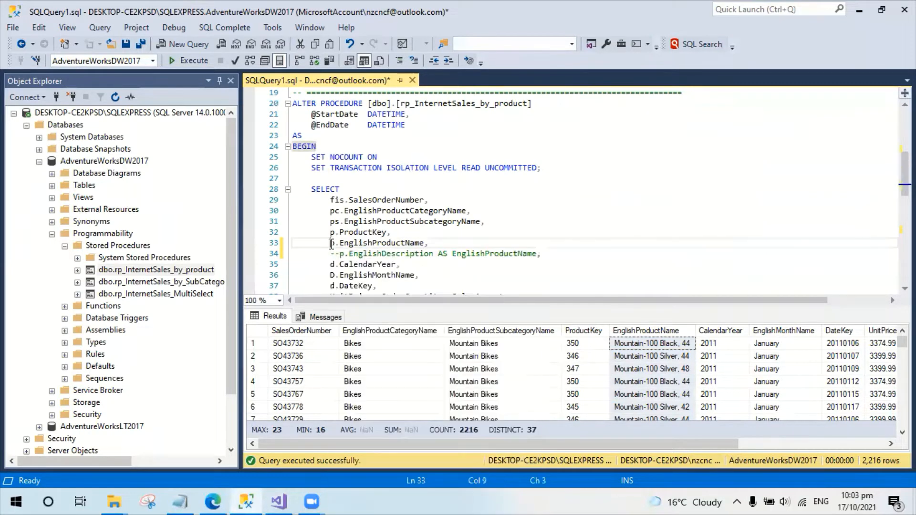
Step: Comment out p.EnglishProductName, return EnglishDescription instead, alter the procedure and rerun the test
type("--")
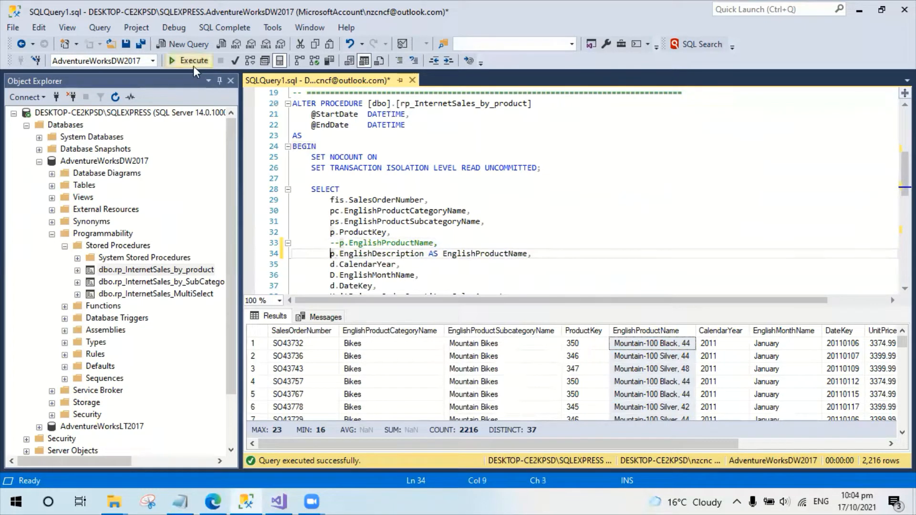
left_click(188, 60)
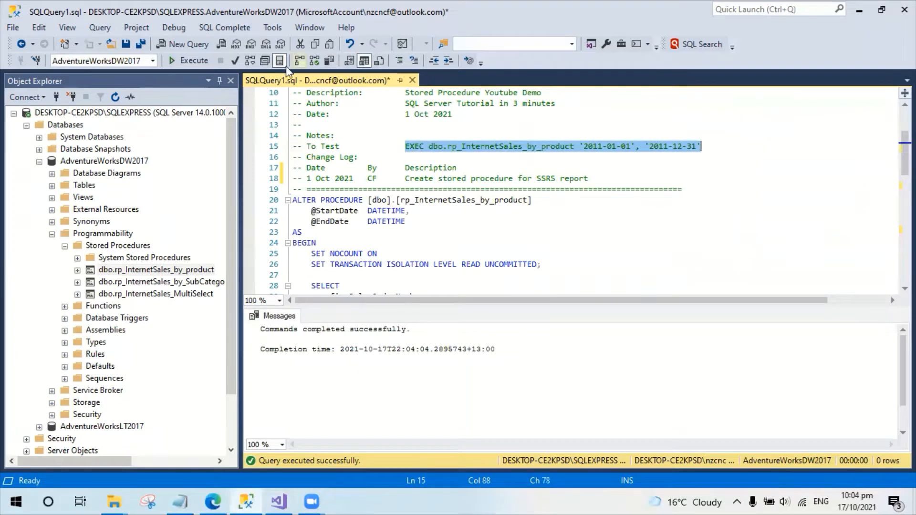
left_click(193, 60)
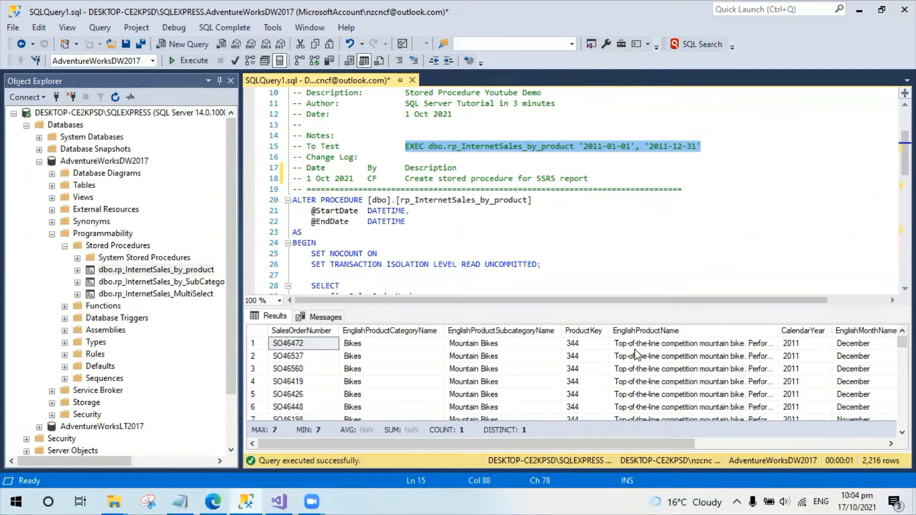
mouse_move(394, 425)
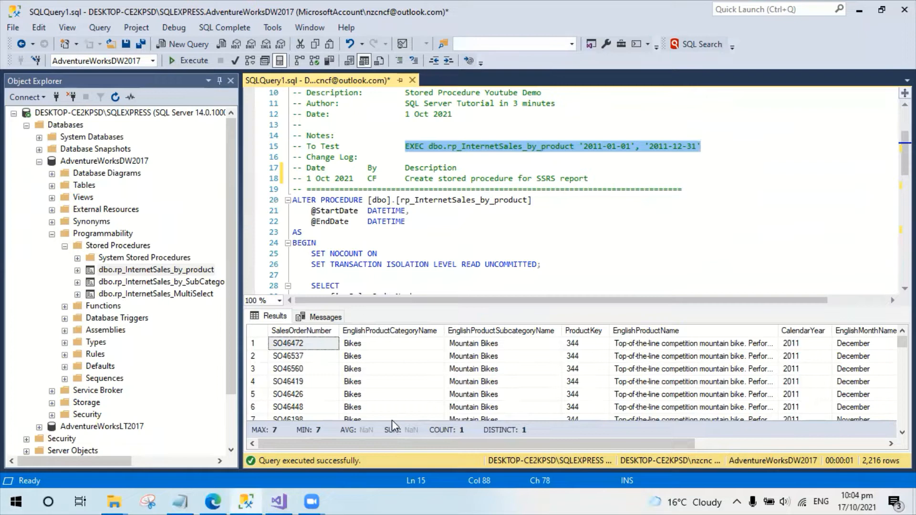
Step: Refresh the 2011 report preview, which still shows old names like Mountain-100 Silver, 44, then return to layout
left_click(277, 501)
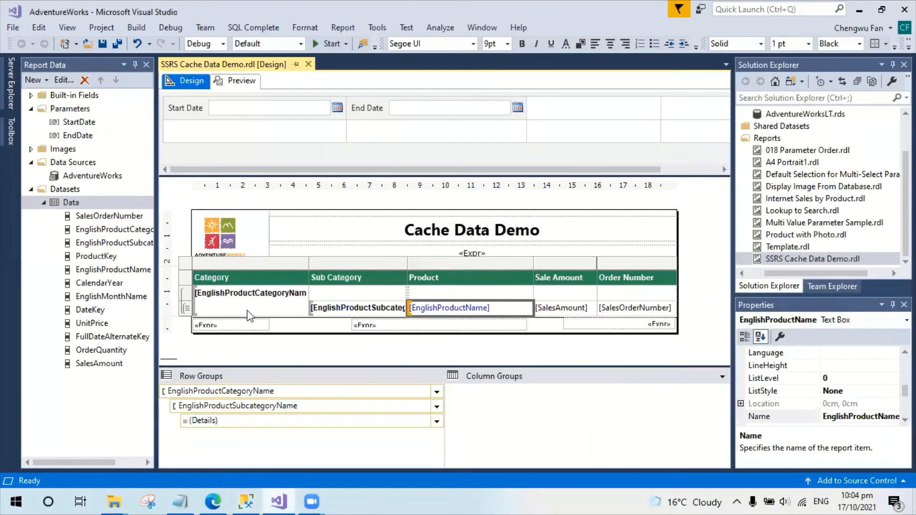
left_click(241, 80)
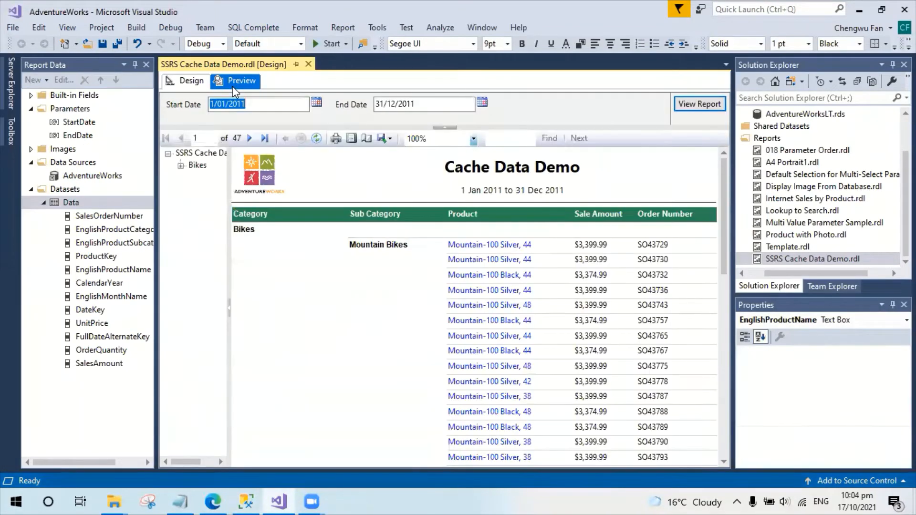
left_click(699, 103)
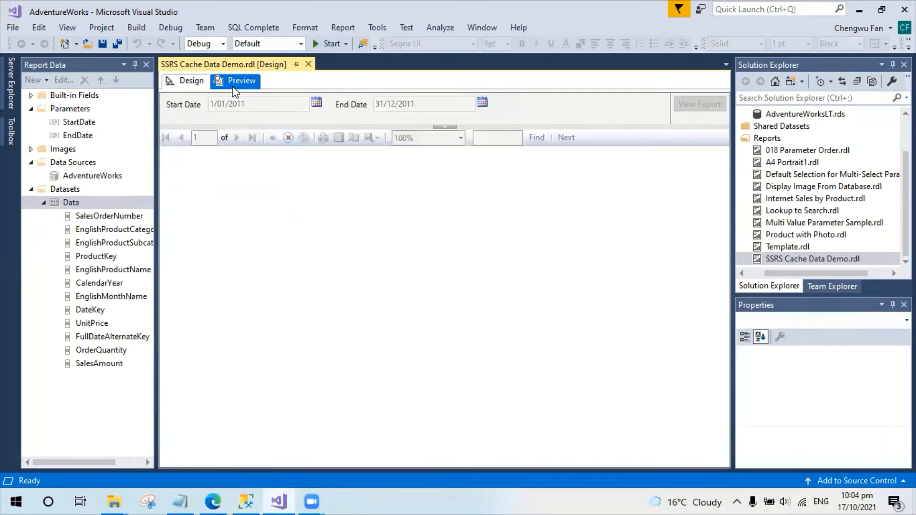
left_click(700, 103)
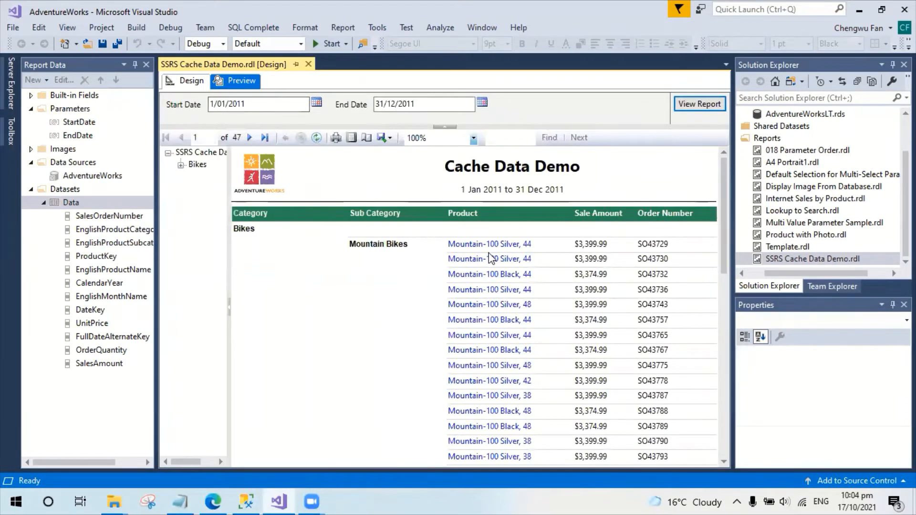
mouse_move(513, 309)
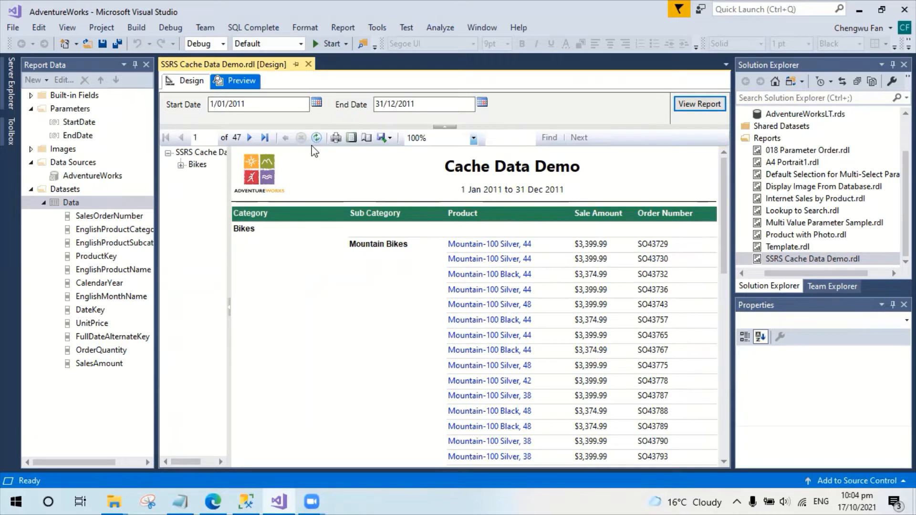
left_click(191, 80)
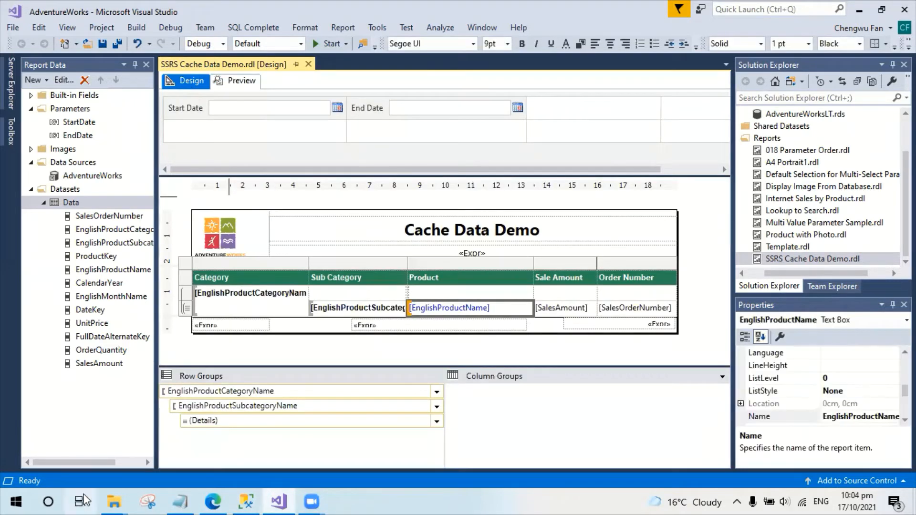
mouse_move(115, 500)
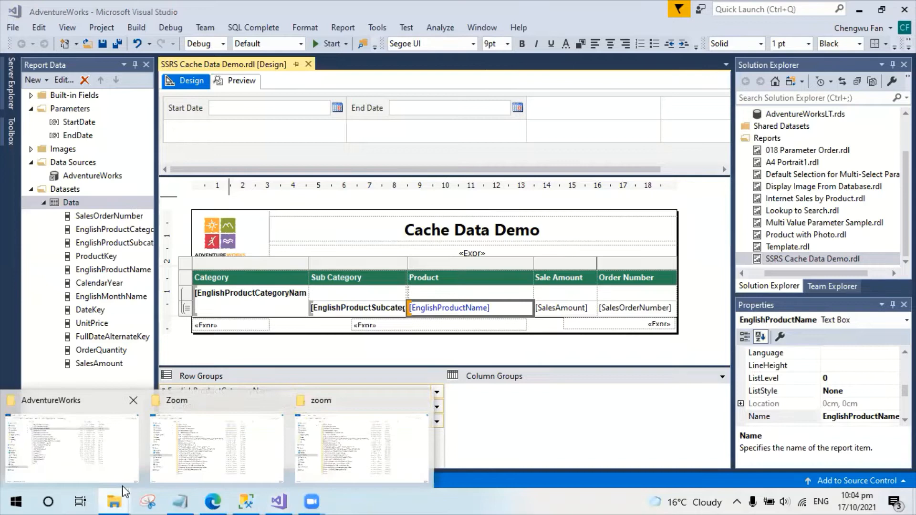
Step: Delete the 337 KB SSRS Cache Data Demo.rdl.data cache file from the AdventureWorks project folder
left_click(70, 444)
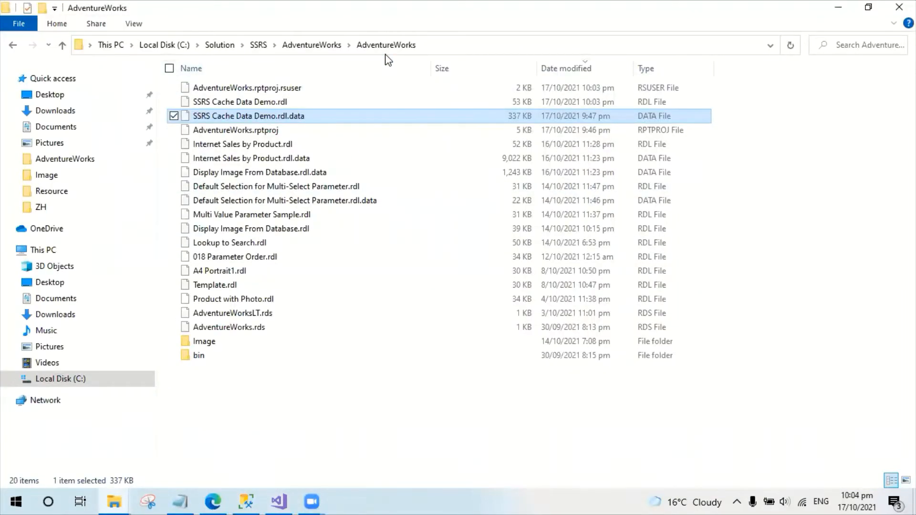
left_click(239, 102)
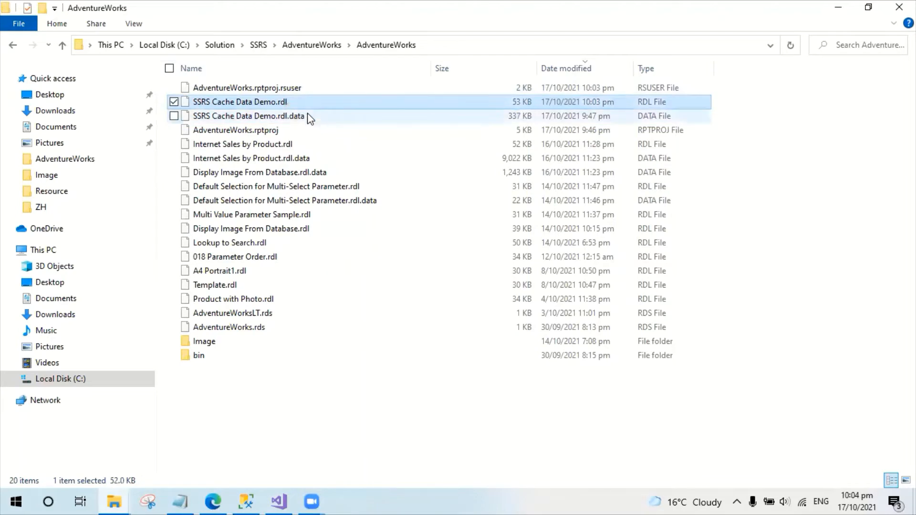
left_click(248, 115)
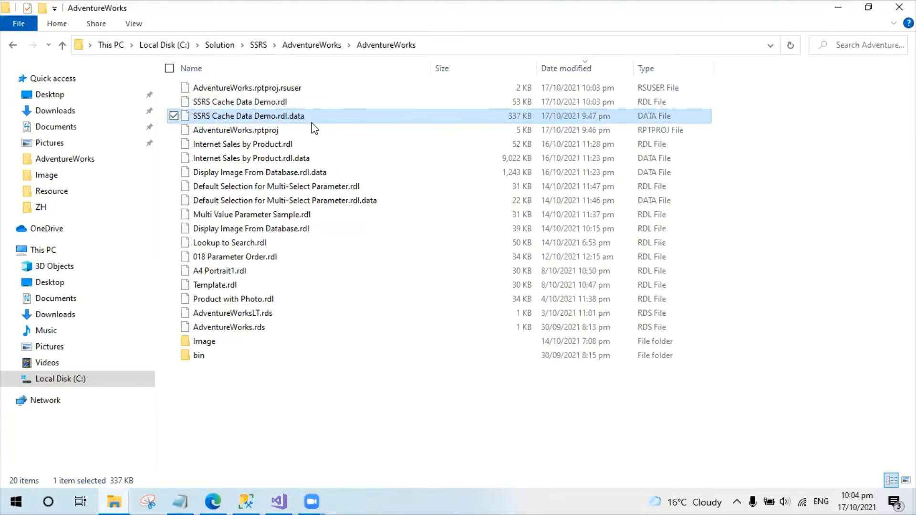
left_click(258, 172)
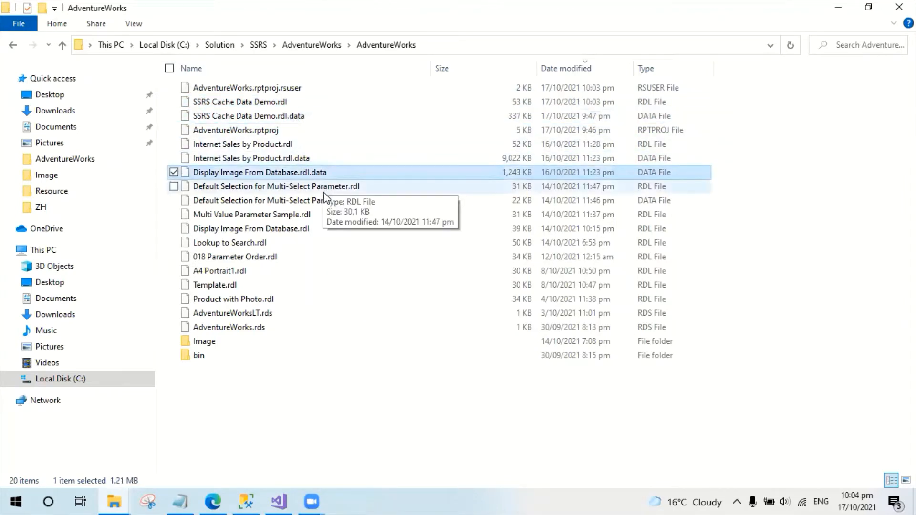
mouse_move(316, 200)
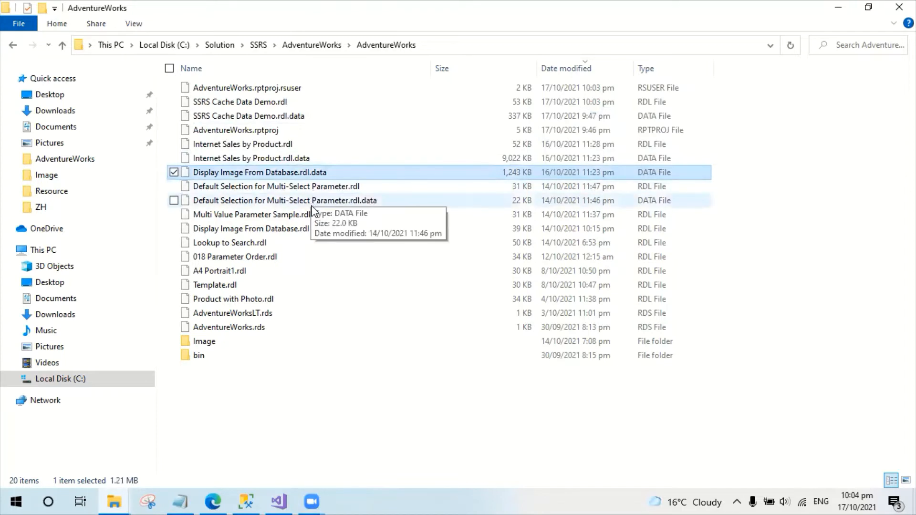
mouse_move(286, 149)
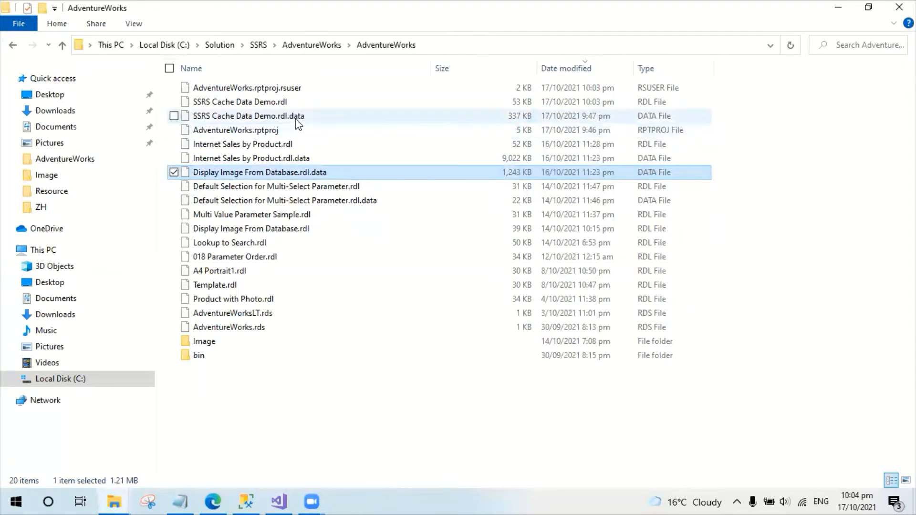
mouse_move(287, 124)
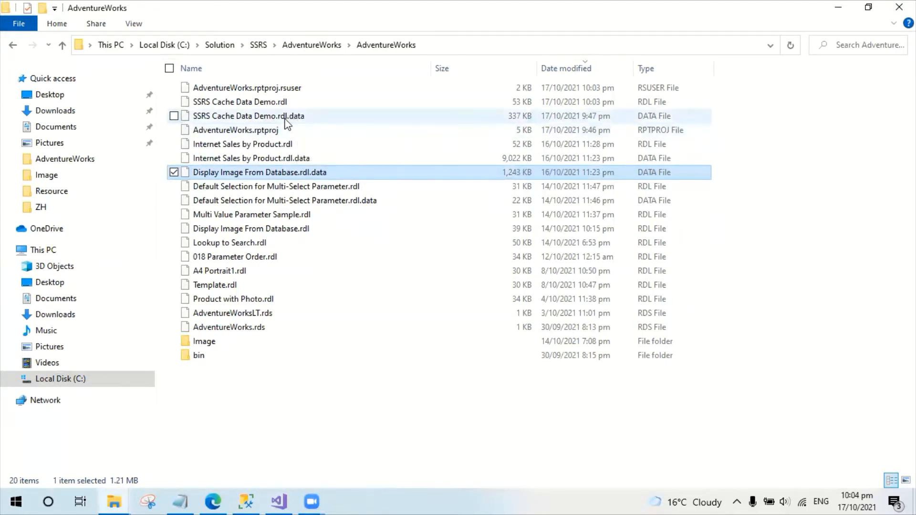
left_click(248, 116)
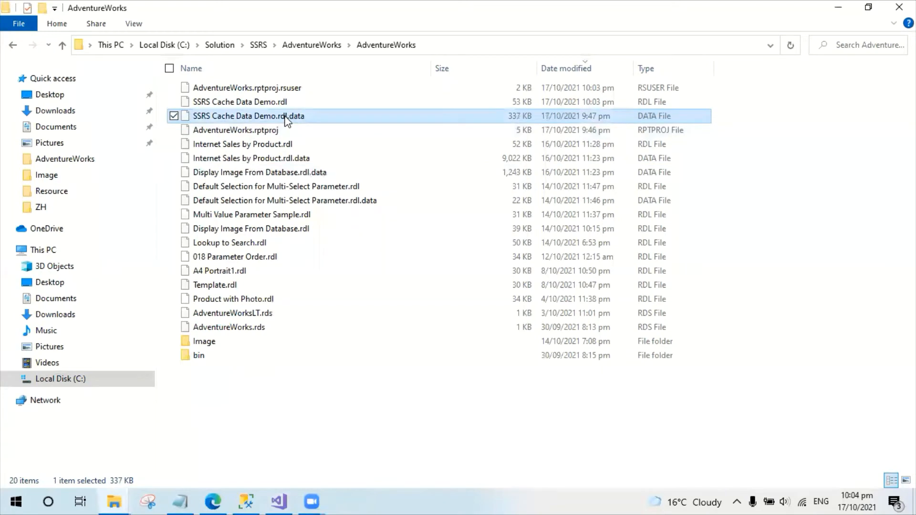
key("Delete")
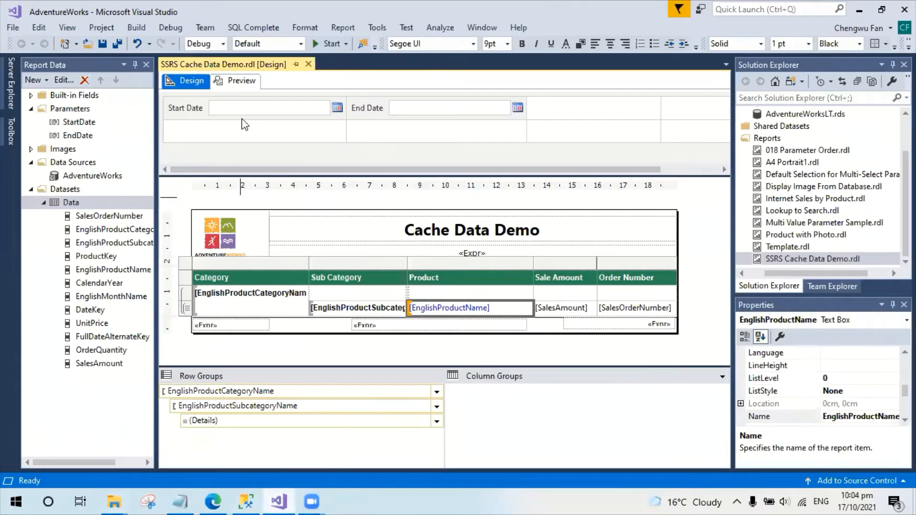
Step: Refresh the 2011 preview, now showing long mountain bike descriptions matching the SSMS query results
left_click(240, 80)
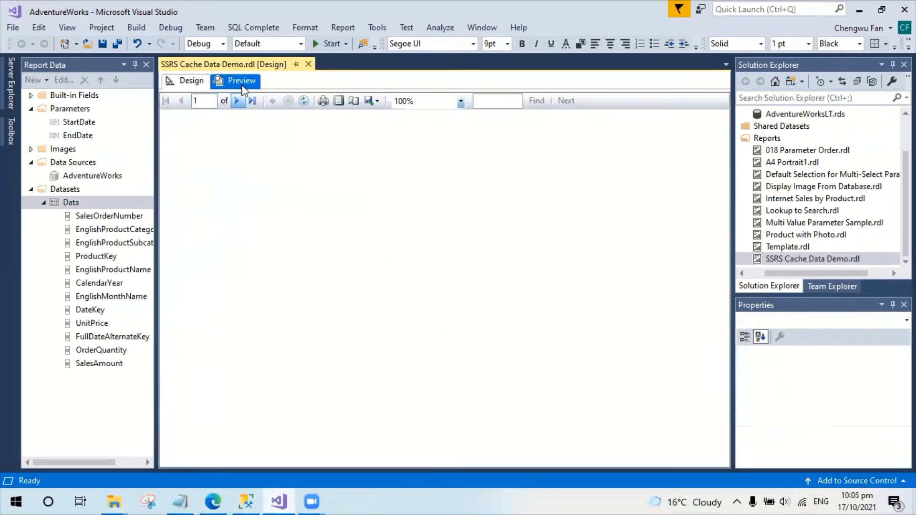
left_click(240, 80)
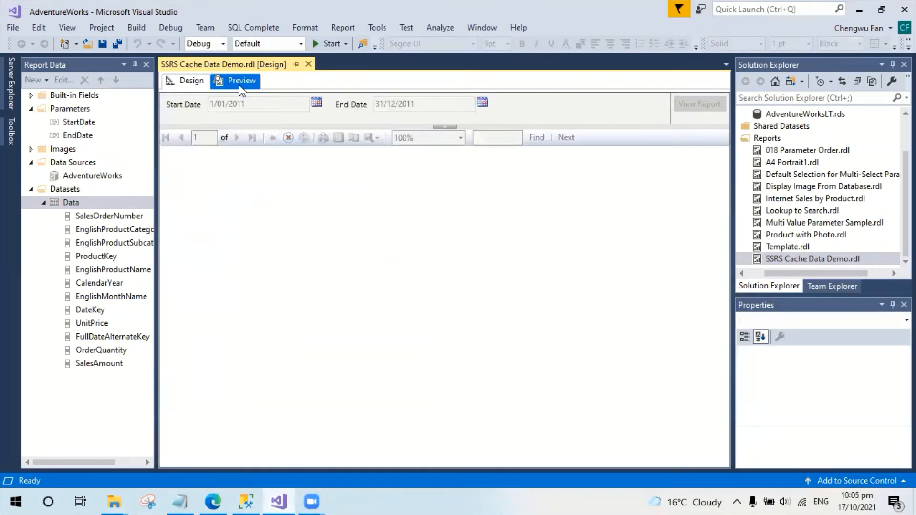
left_click(700, 103)
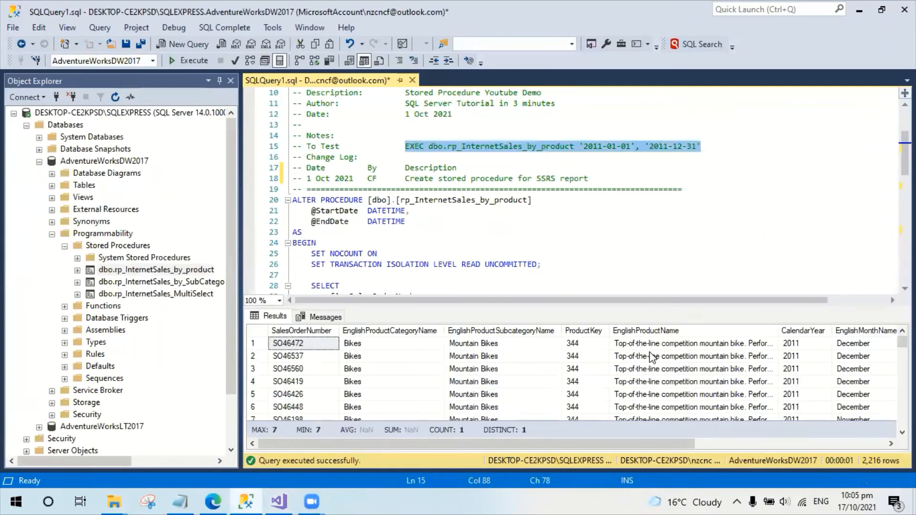
left_click(693, 343)
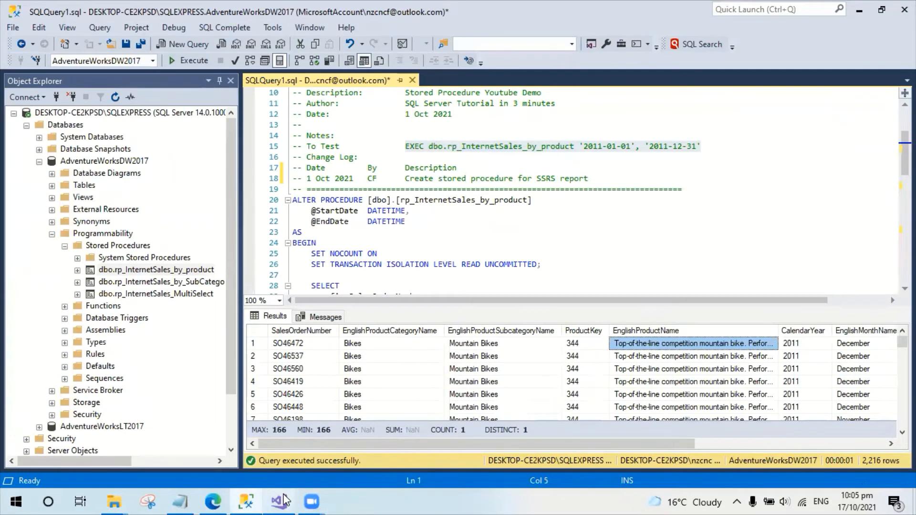
left_click(276, 501)
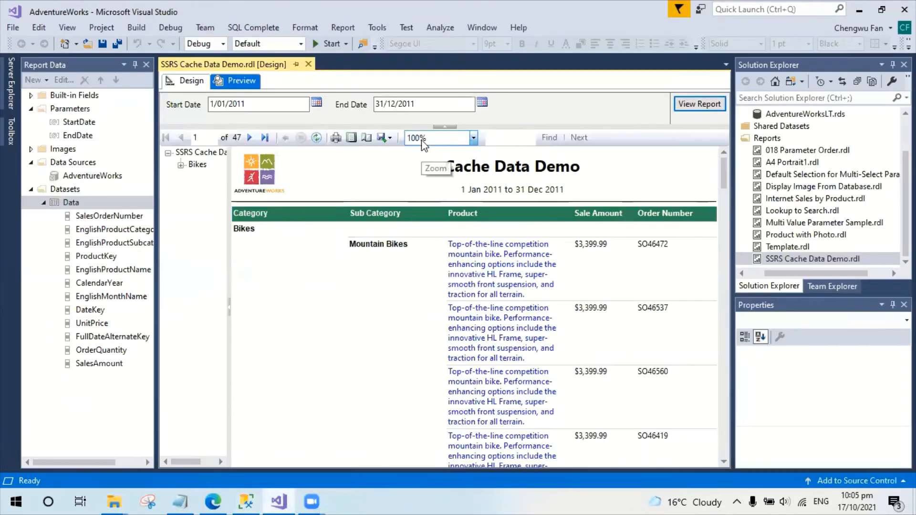
mouse_move(405, 168)
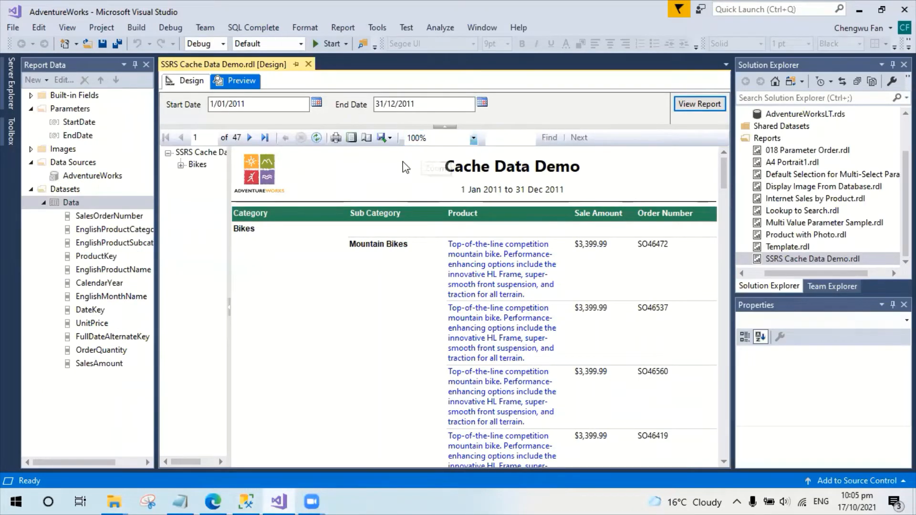
mouse_move(397, 202)
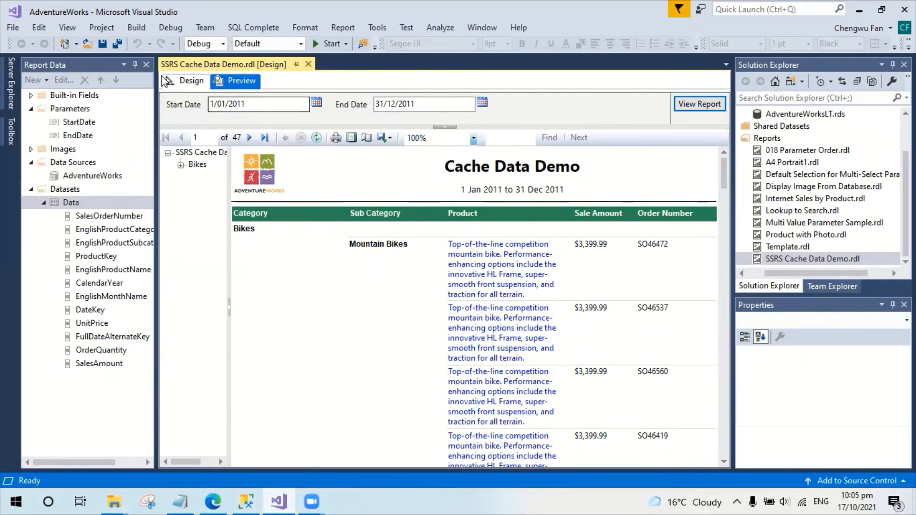
mouse_move(191, 81)
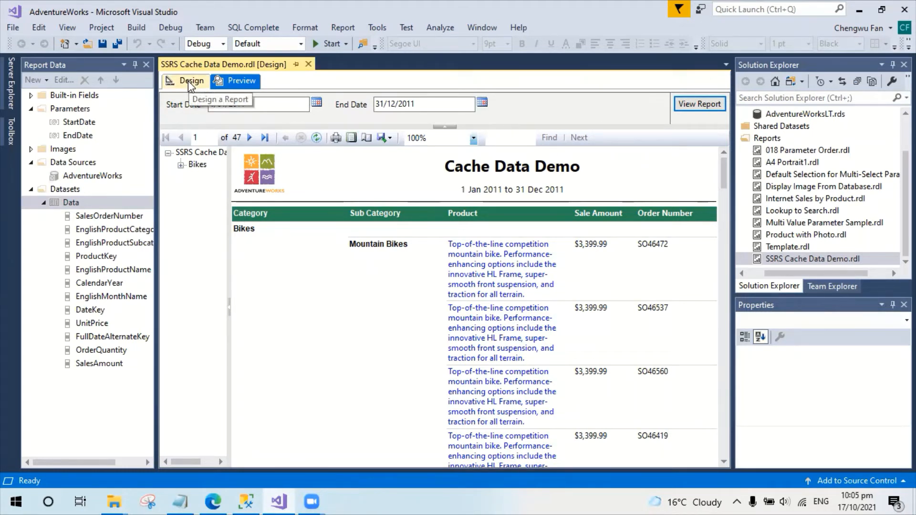
Step: Review the Clear Report Data Cache external tool that deletes every .rdl.data file in the solution
left_click(191, 80)
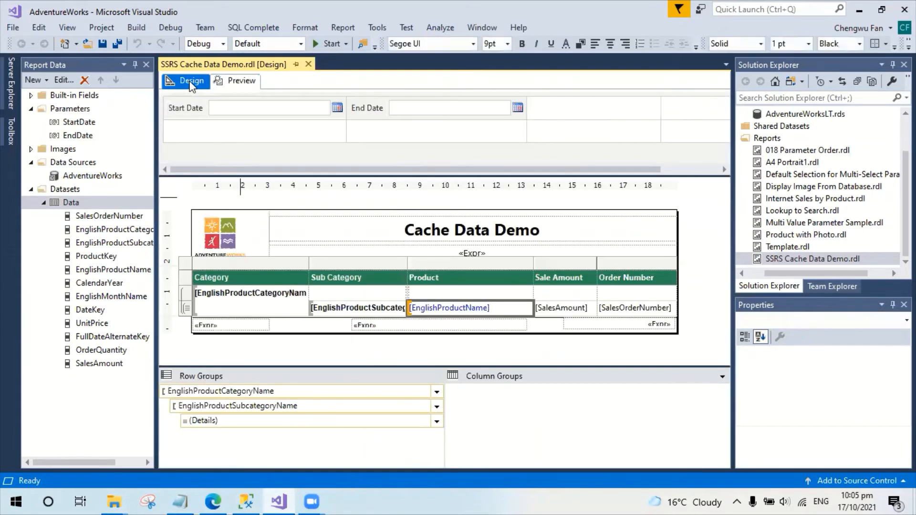
left_click(447, 308)
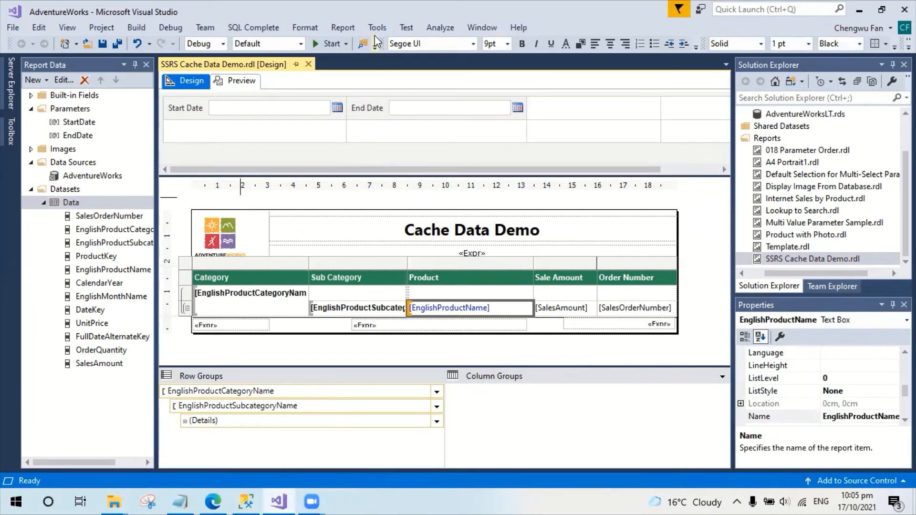
left_click(376, 28)
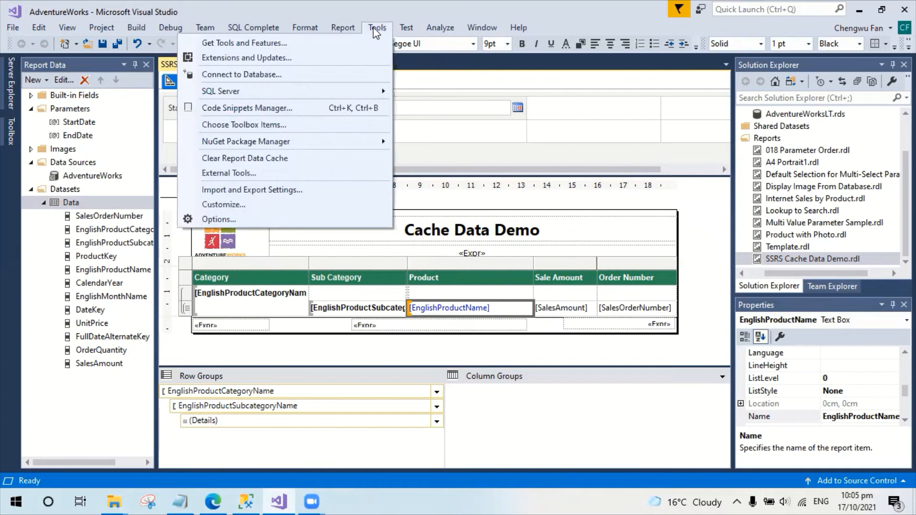
mouse_move(229, 172)
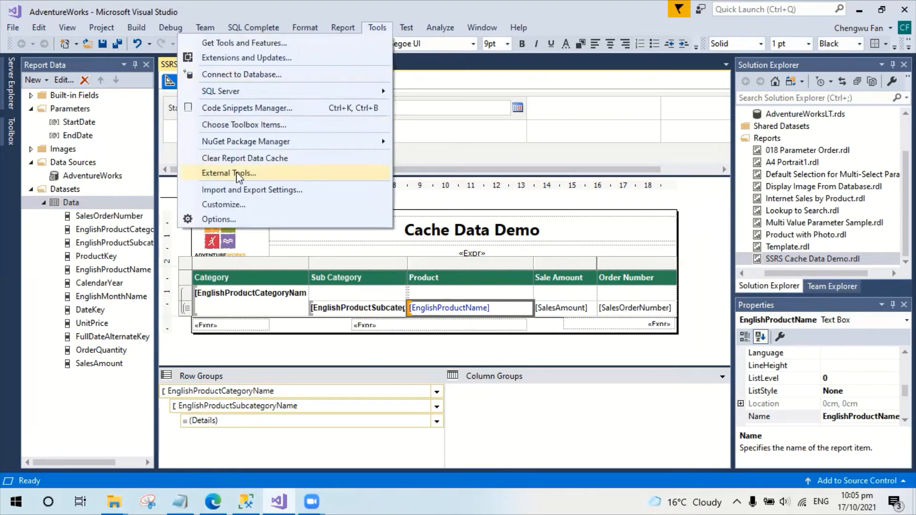
left_click(228, 172)
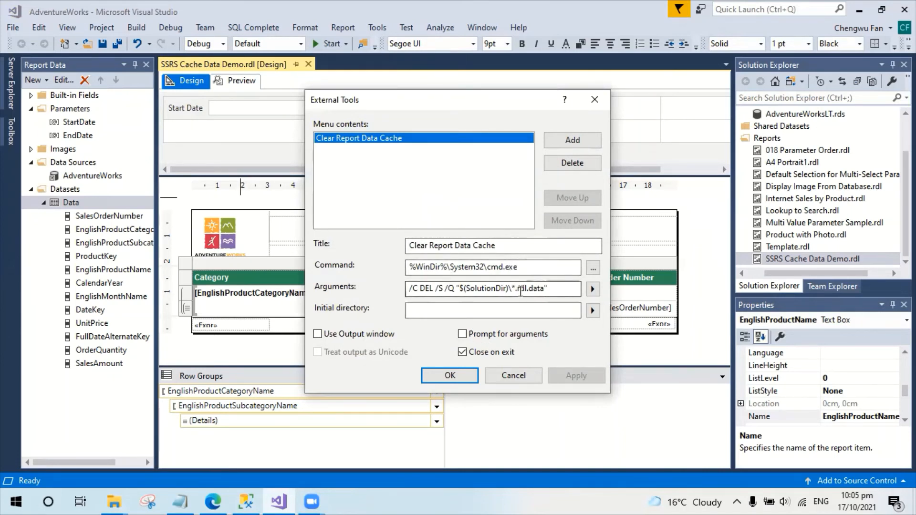
left_click(450, 374)
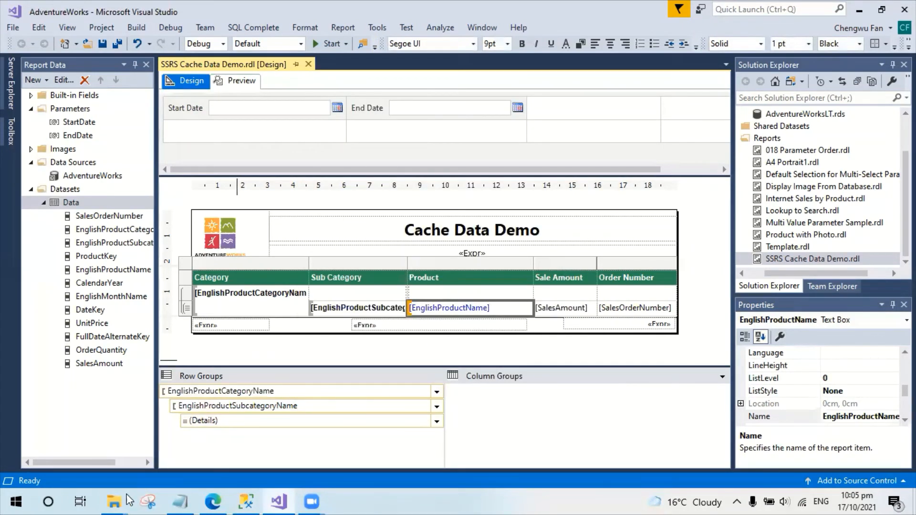
Step: Run Clear Report Data Cache from the Tools menu and check the AdventureWorks folder
left_click(114, 501)
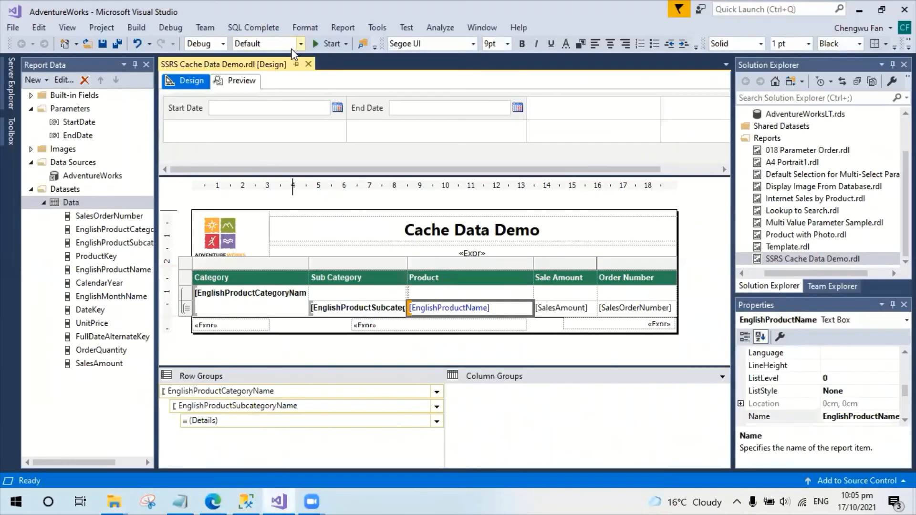
left_click(343, 28)
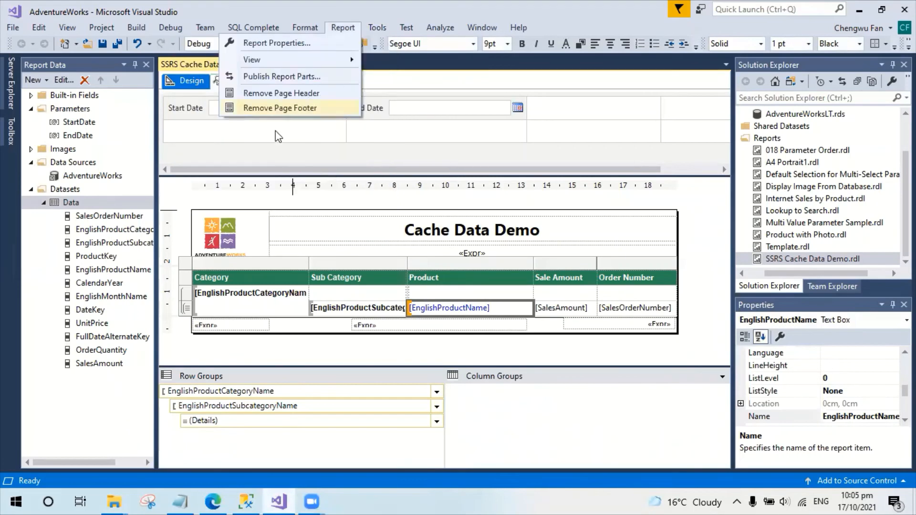
left_click(377, 28)
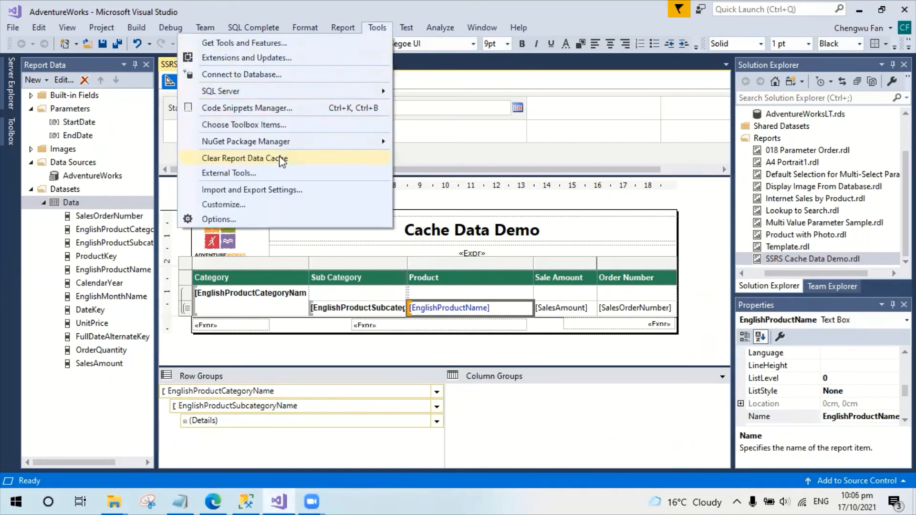
left_click(245, 158)
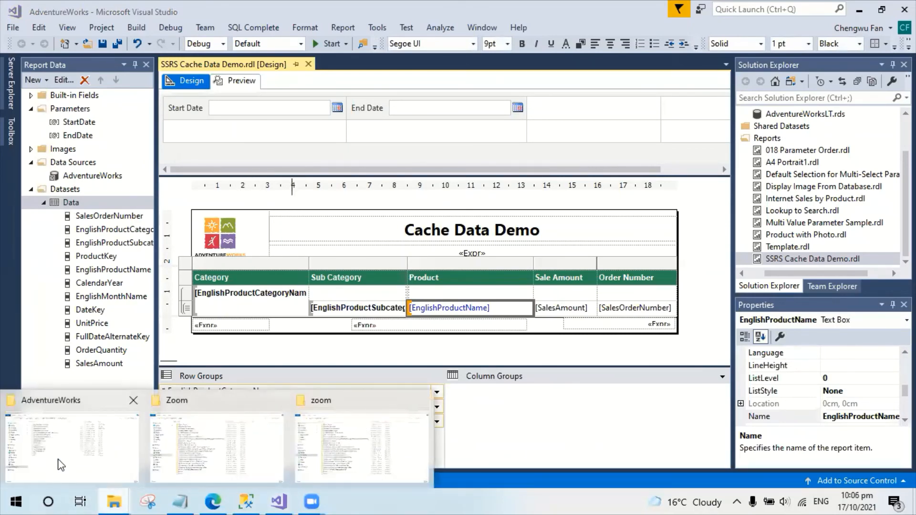
left_click(70, 444)
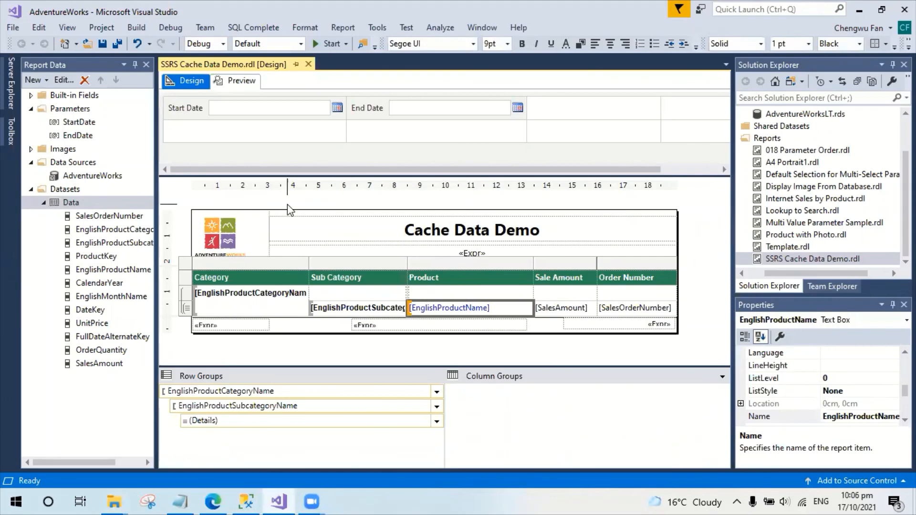
mouse_move(498, 69)
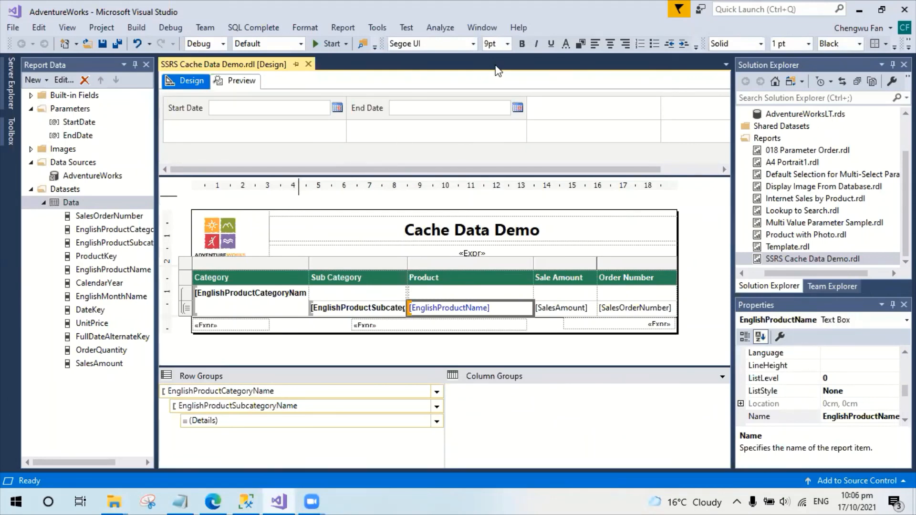